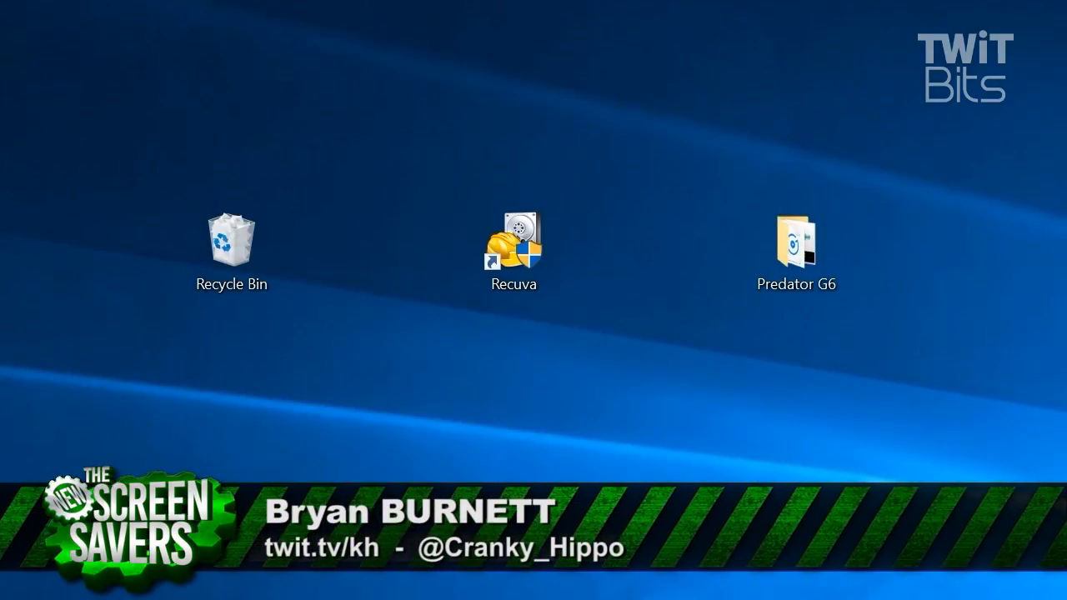
- Launch Recuva from the Recycle Bin's 'Scan for deleted files' option, reaching the File type page
double_click(230, 240)
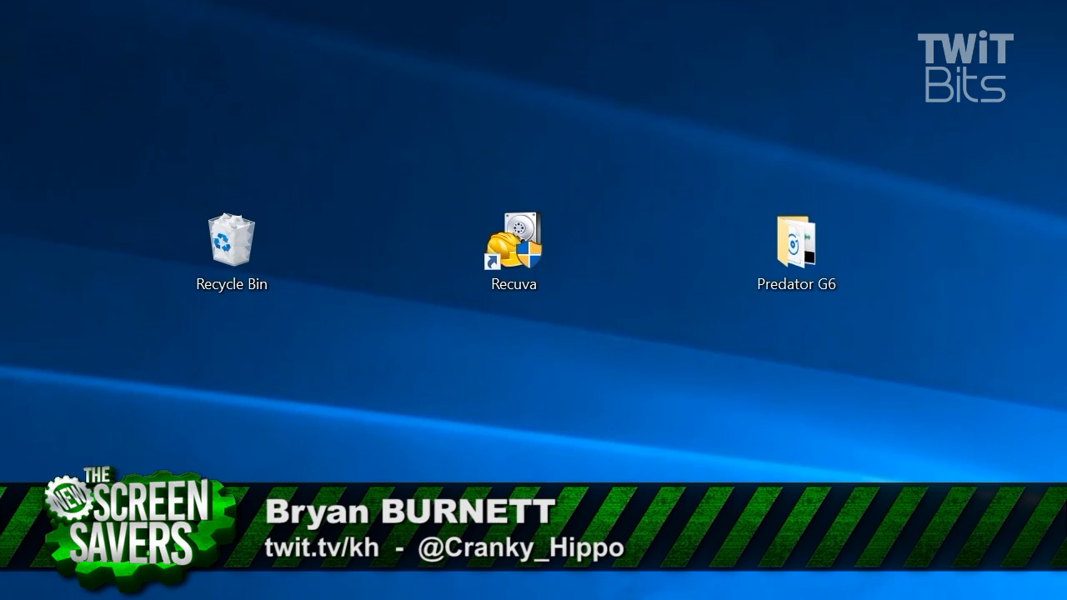
right_click(230, 242)
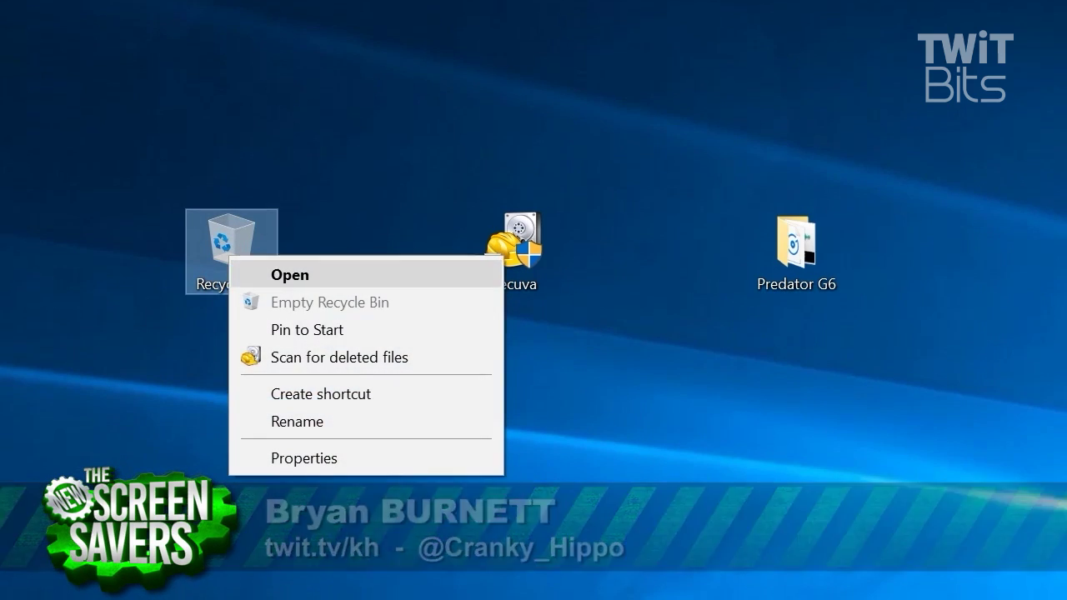
click(340, 357)
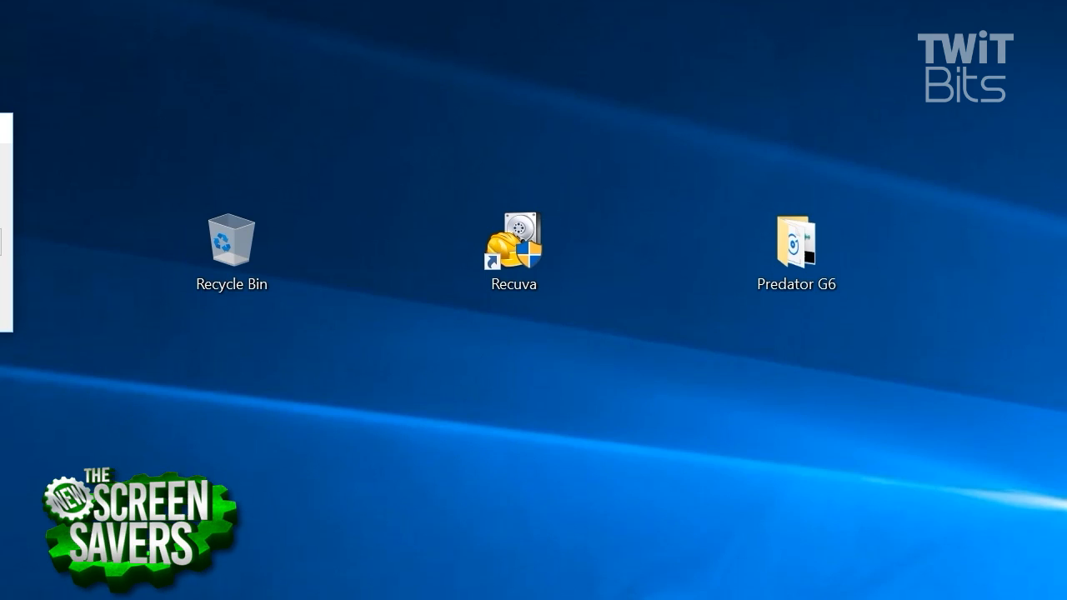
double_click(514, 237)
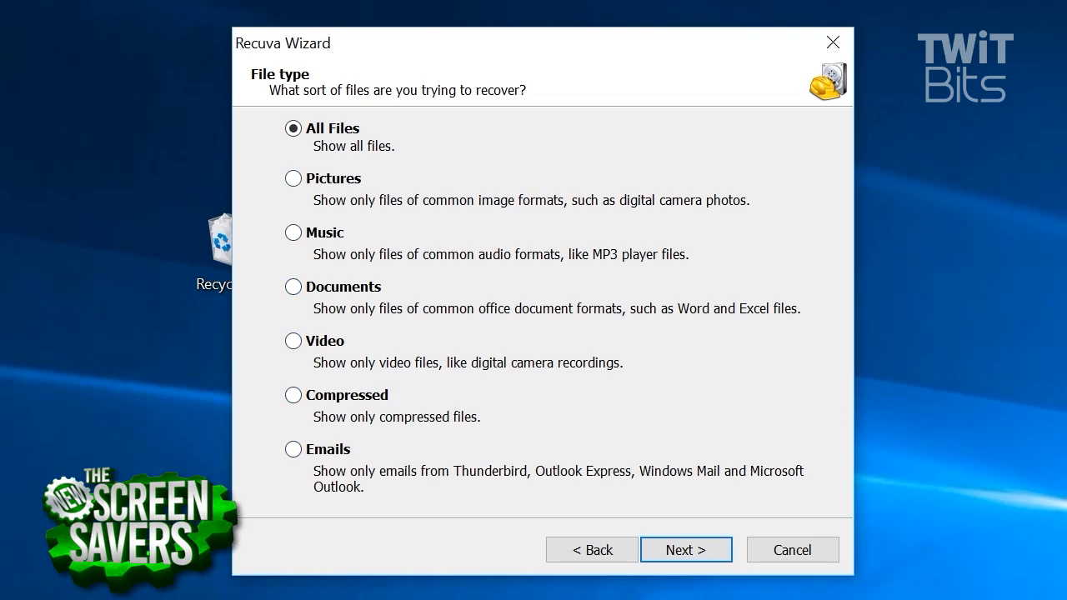
- Scan everywhere for all file types and bring up options for the recovered $IAL2EUR.wav
click(686, 550)
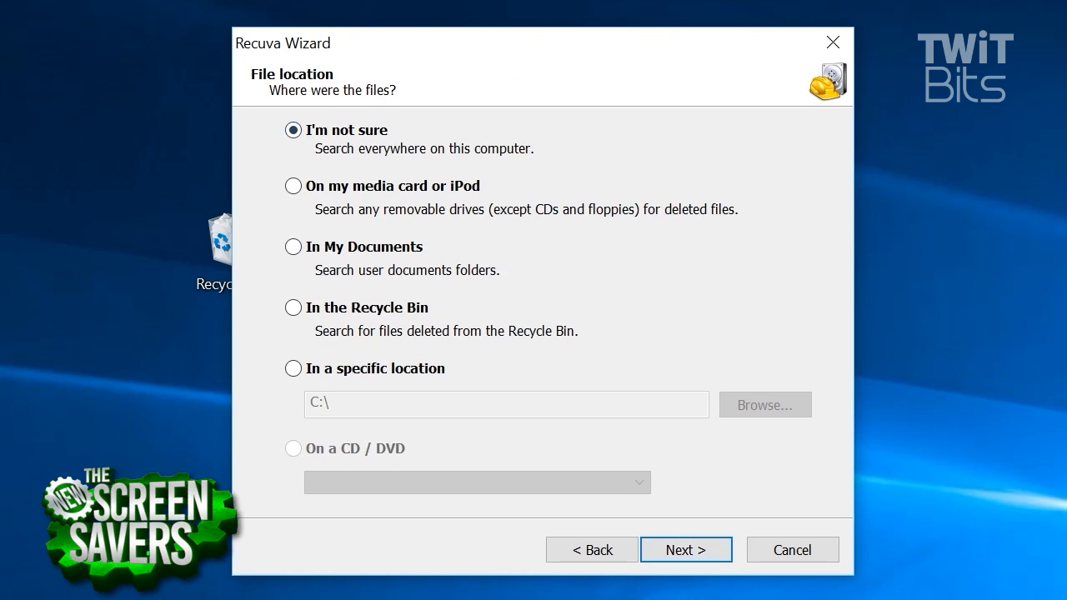
click(685, 550)
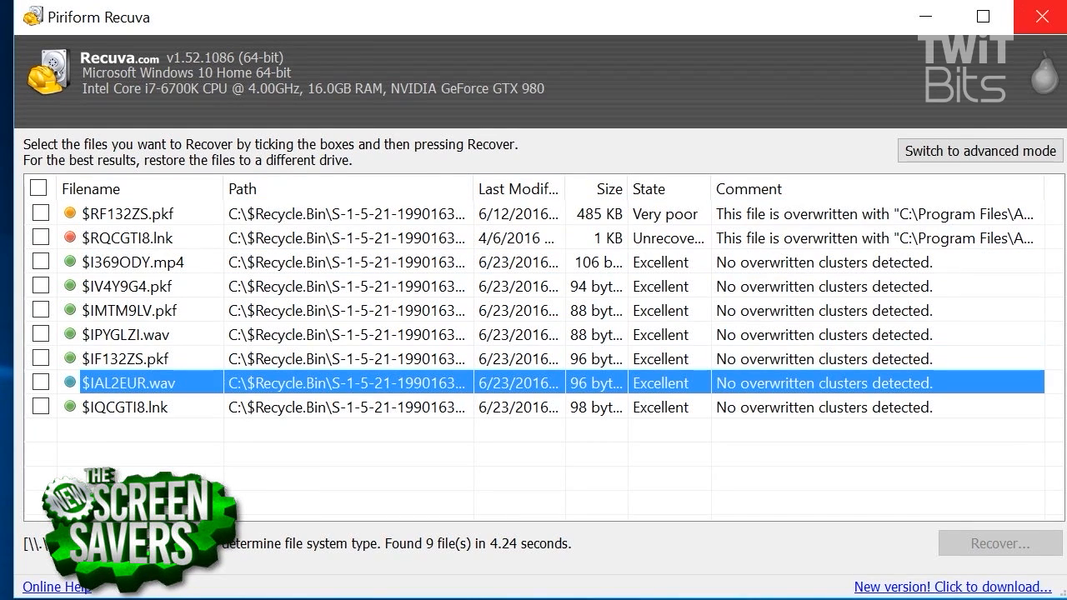
right_click(797, 252)
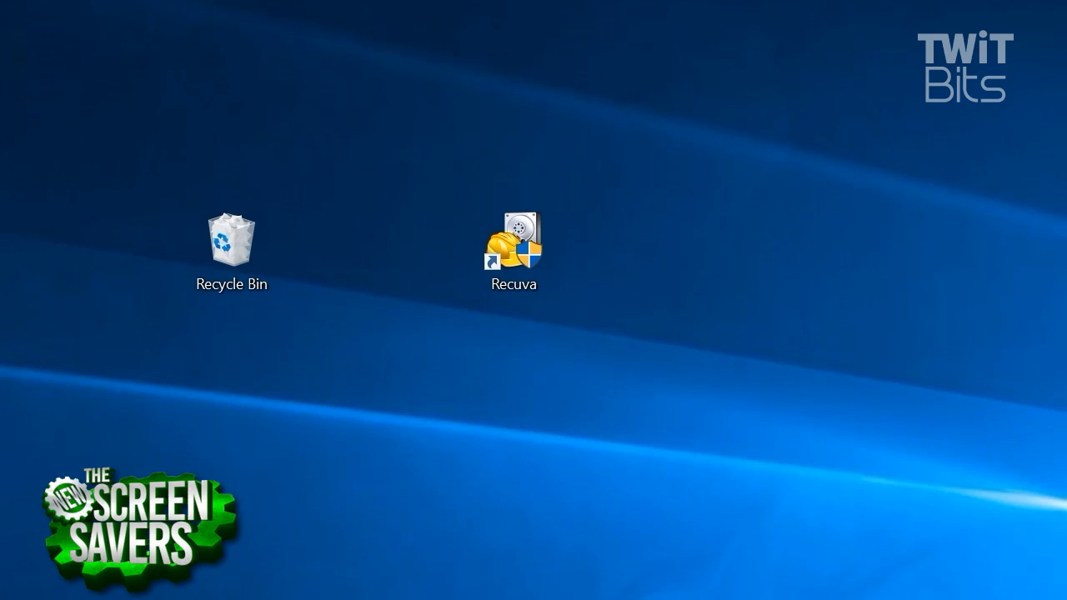
click(230, 242)
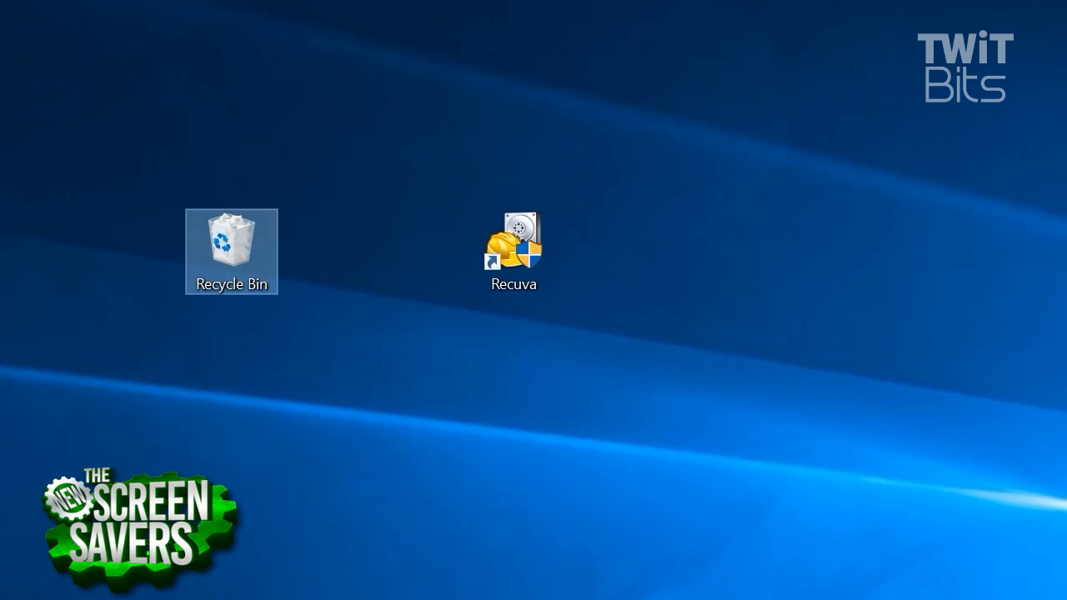
double_click(230, 253)
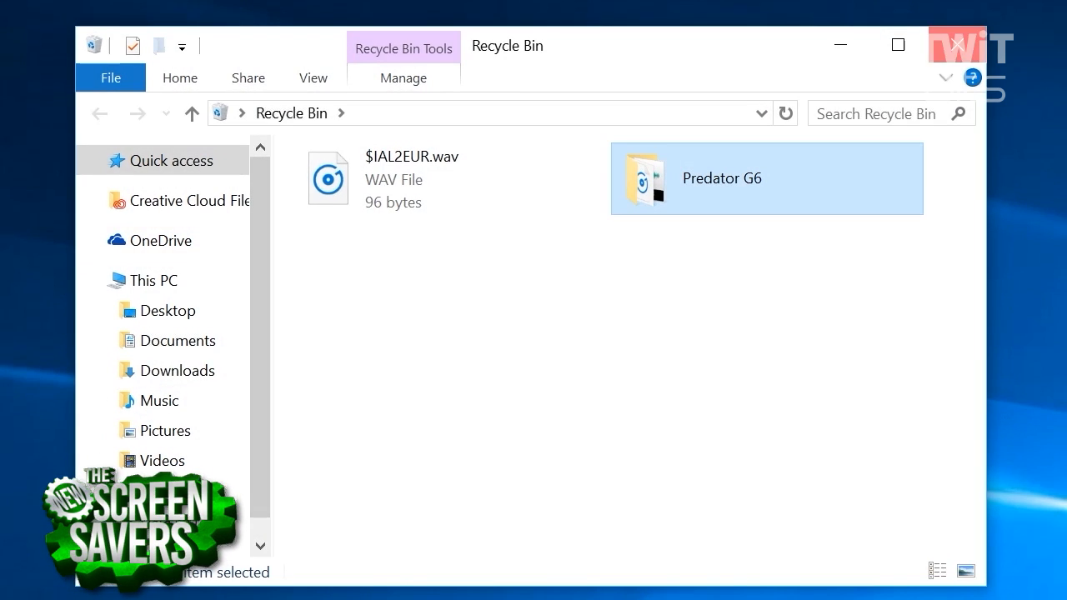
right_click(232, 242)
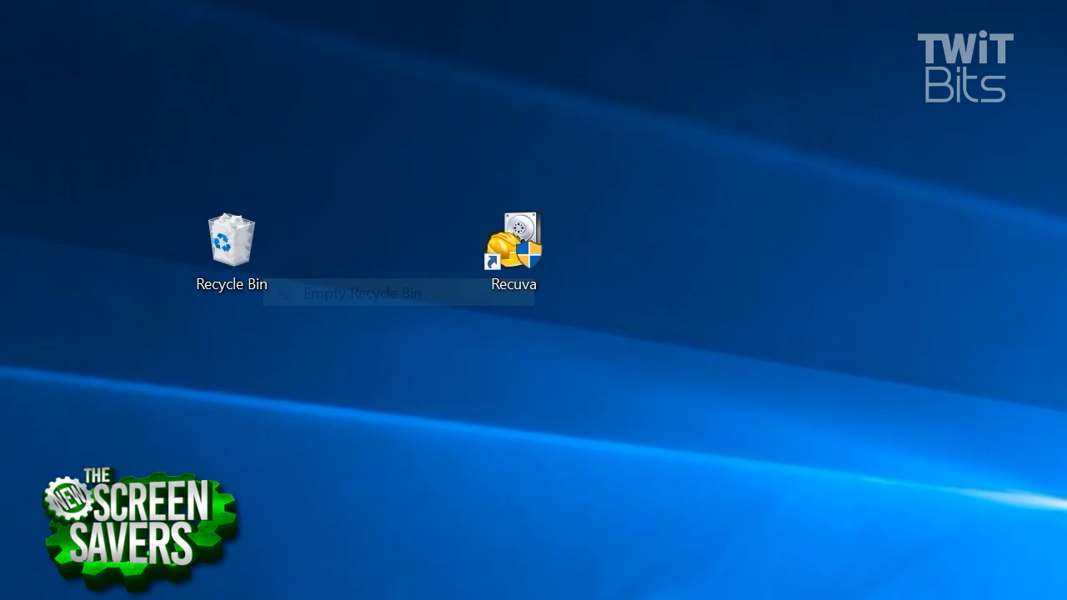
double_click(230, 242)
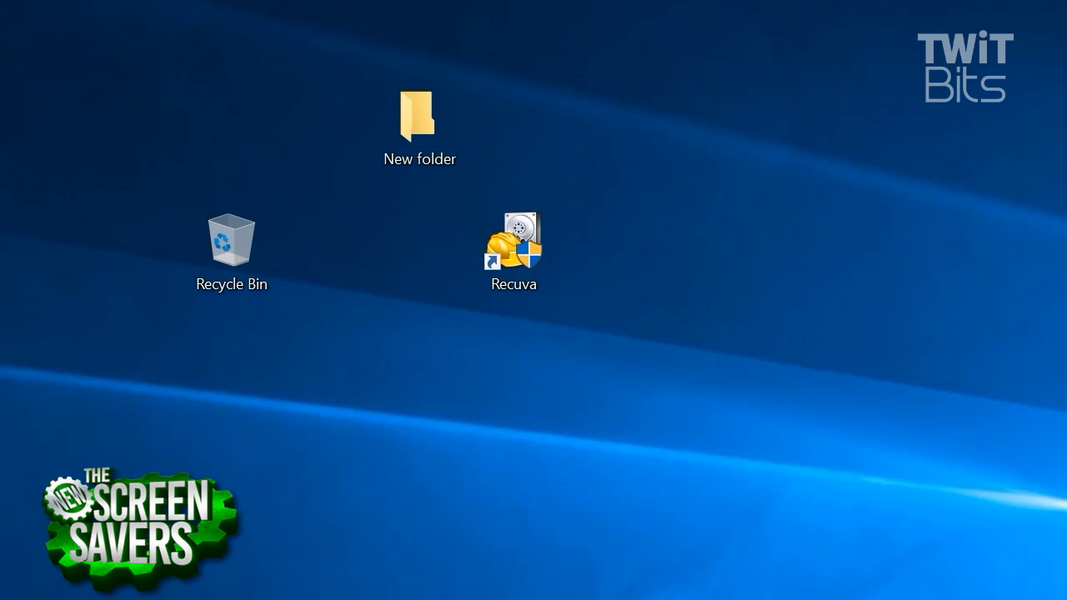
- Name the new desktop folder 'Predator G6' and browse into its G6 Photos JPEG subfolder
click(420, 117)
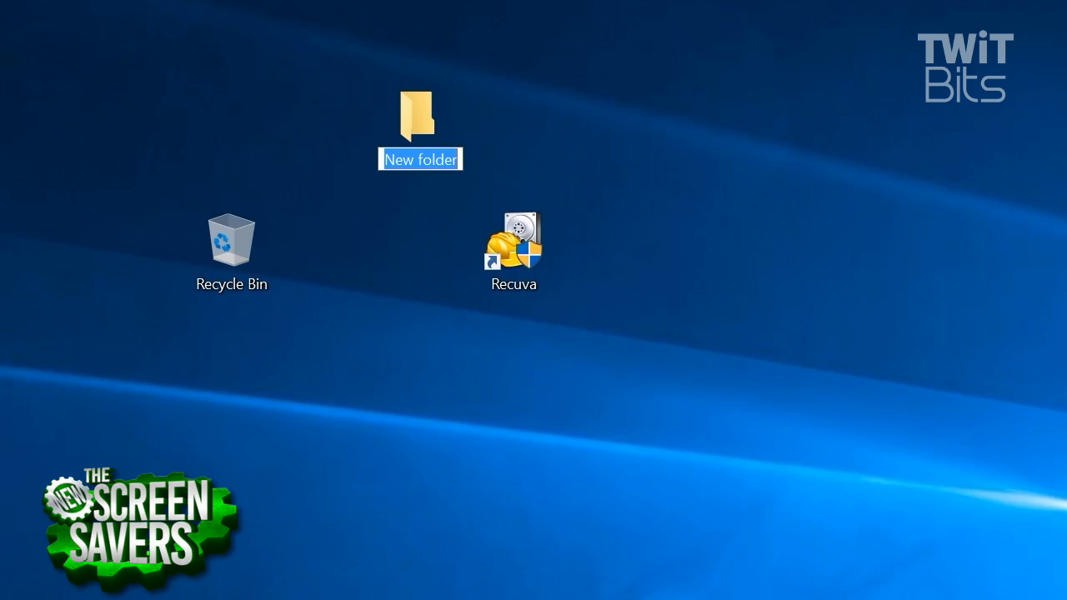
text(Predator G6)
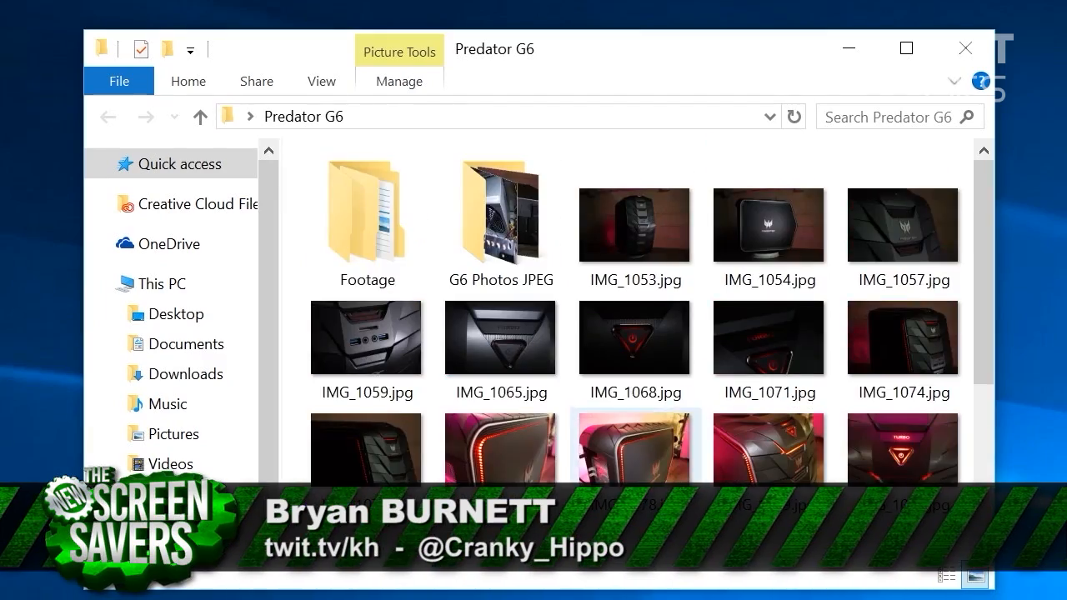
double_click(500, 214)
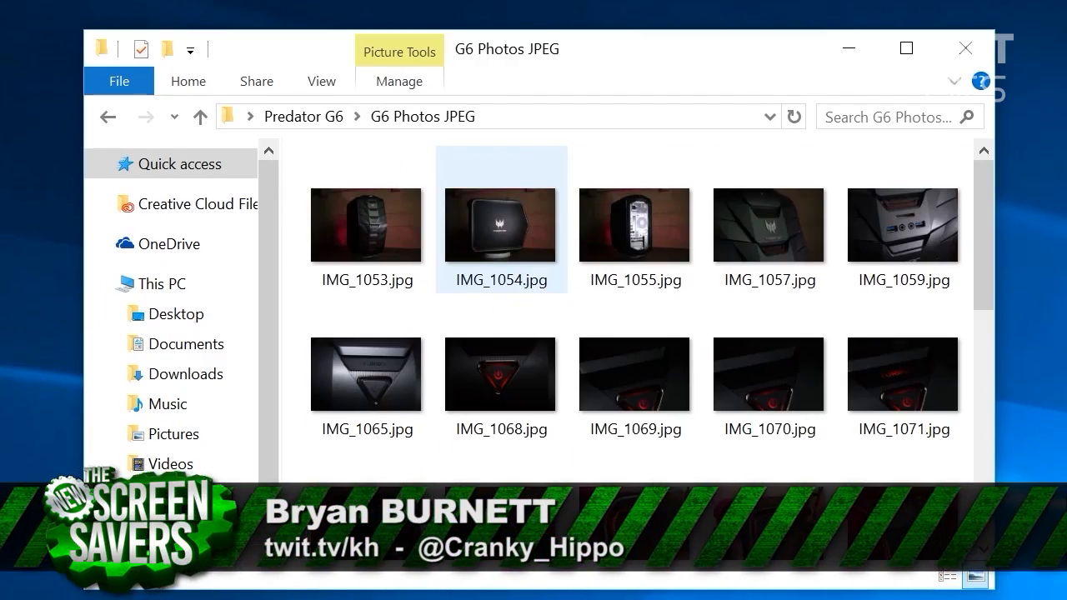